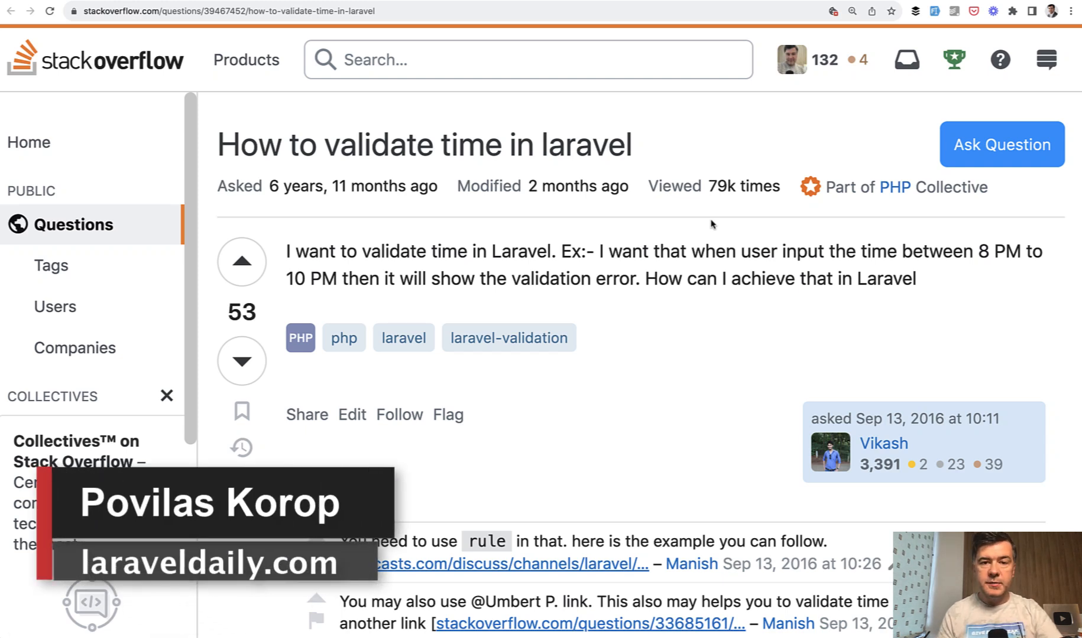
mouse_move(523, 186)
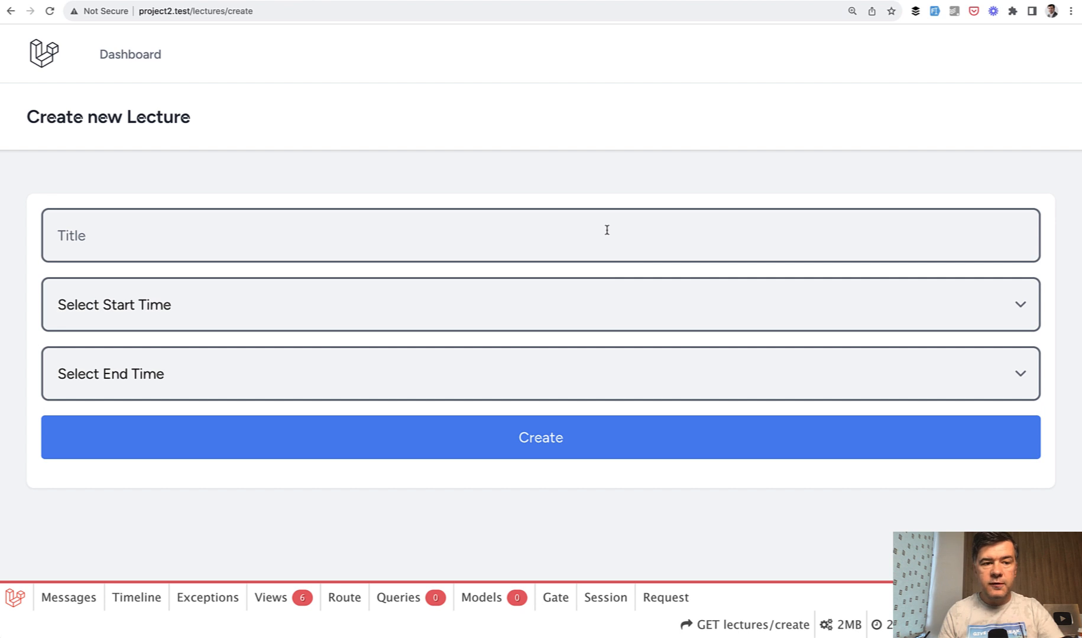
- Submit lecture 'Math' 09:00–11:00, then resubmit with end time 08:30 to trigger validation errors
left_click(542, 234)
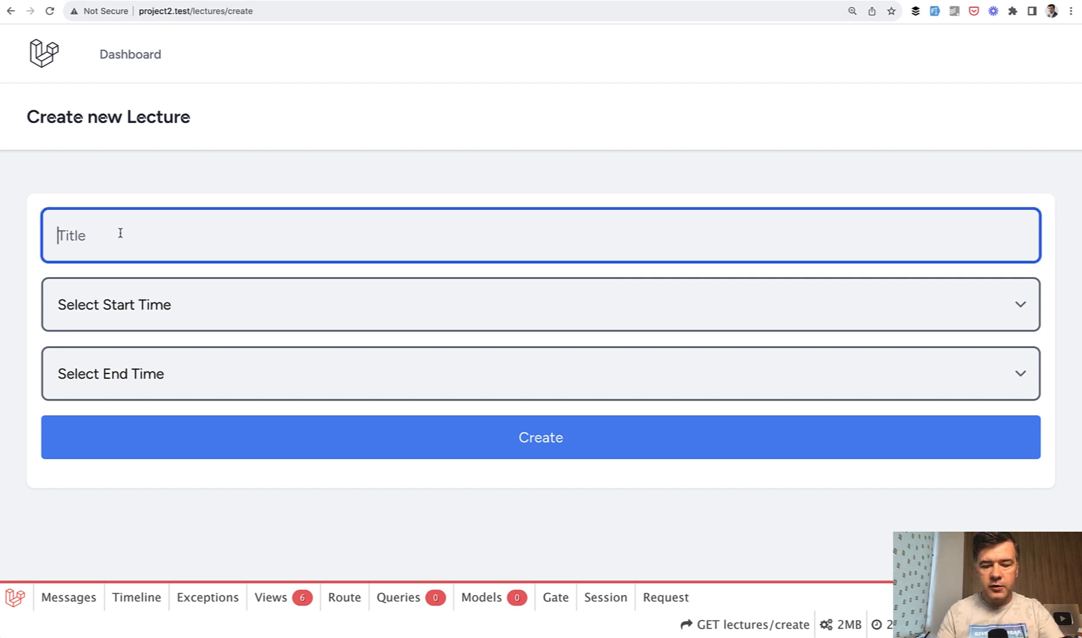
left_click(540, 304)
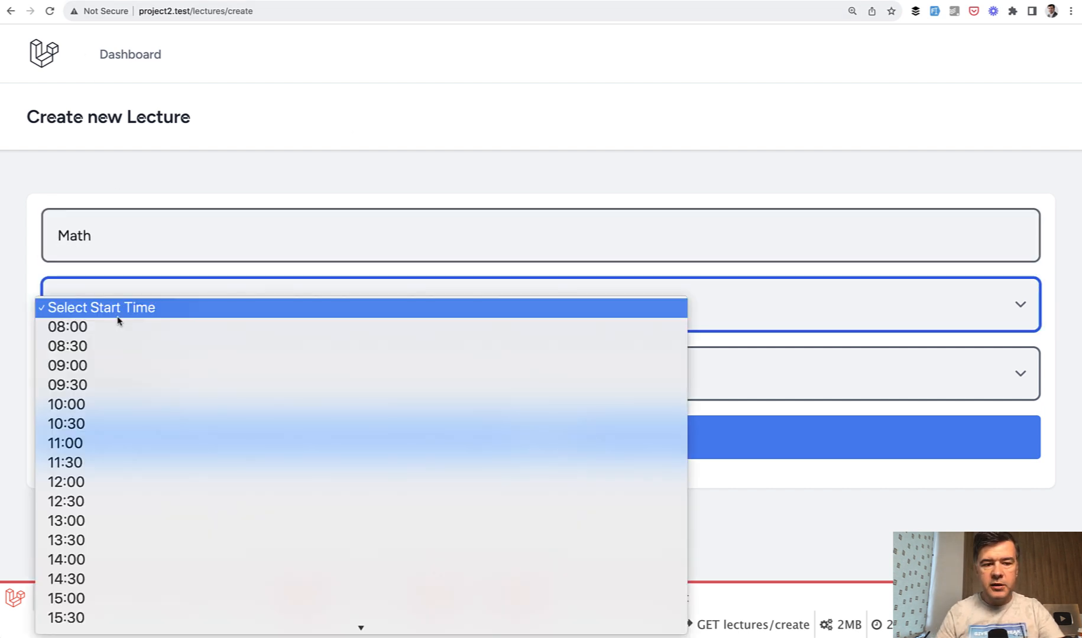
mouse_move(150, 356)
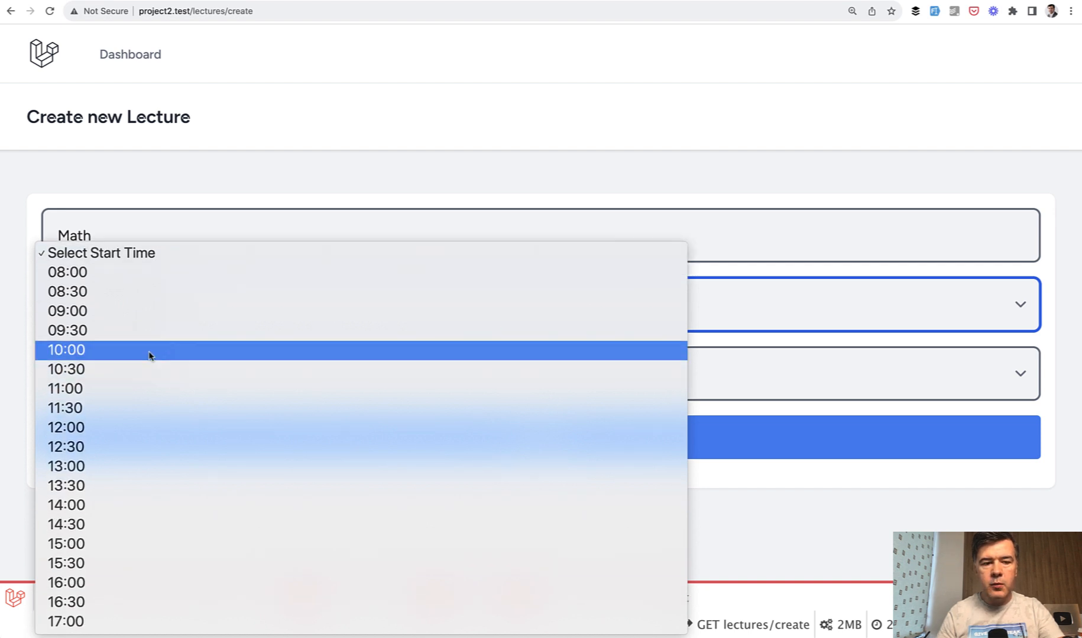
left_click(66, 311)
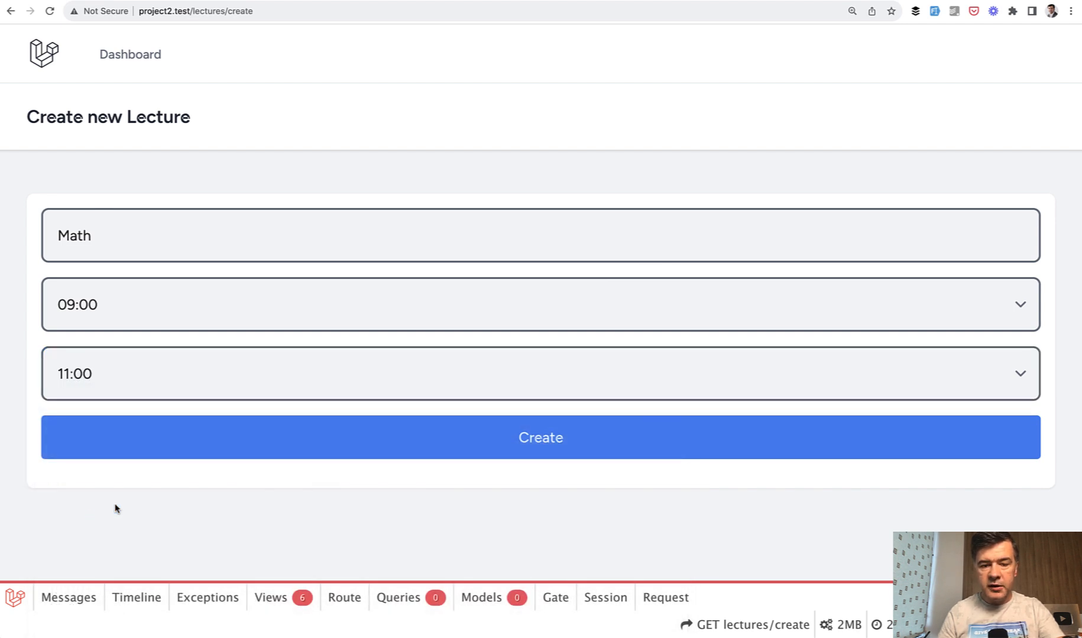
left_click(541, 436)
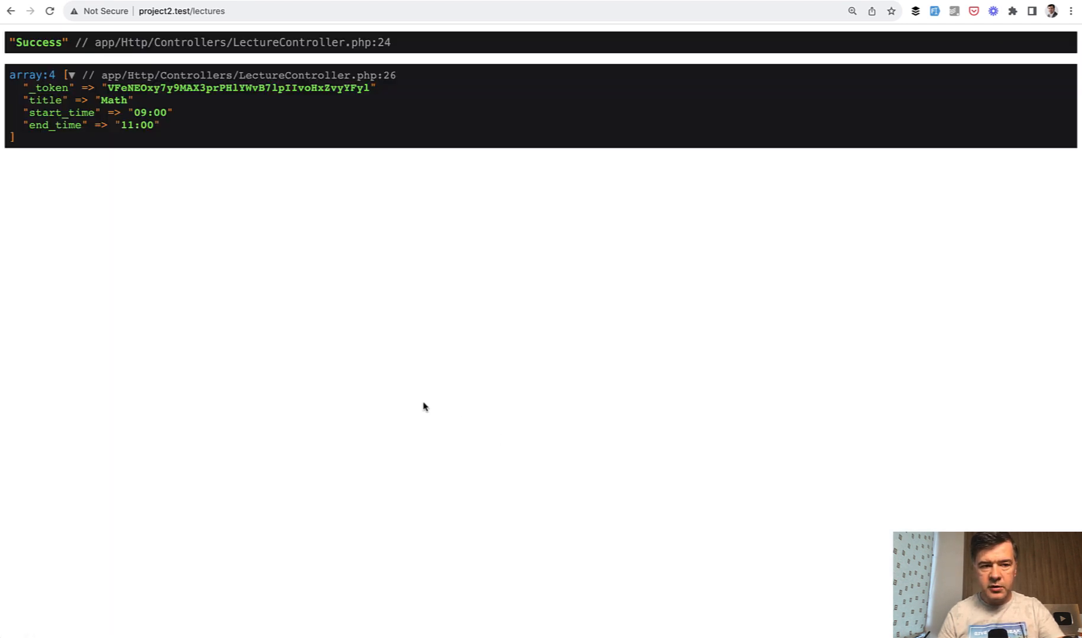
mouse_move(60, 171)
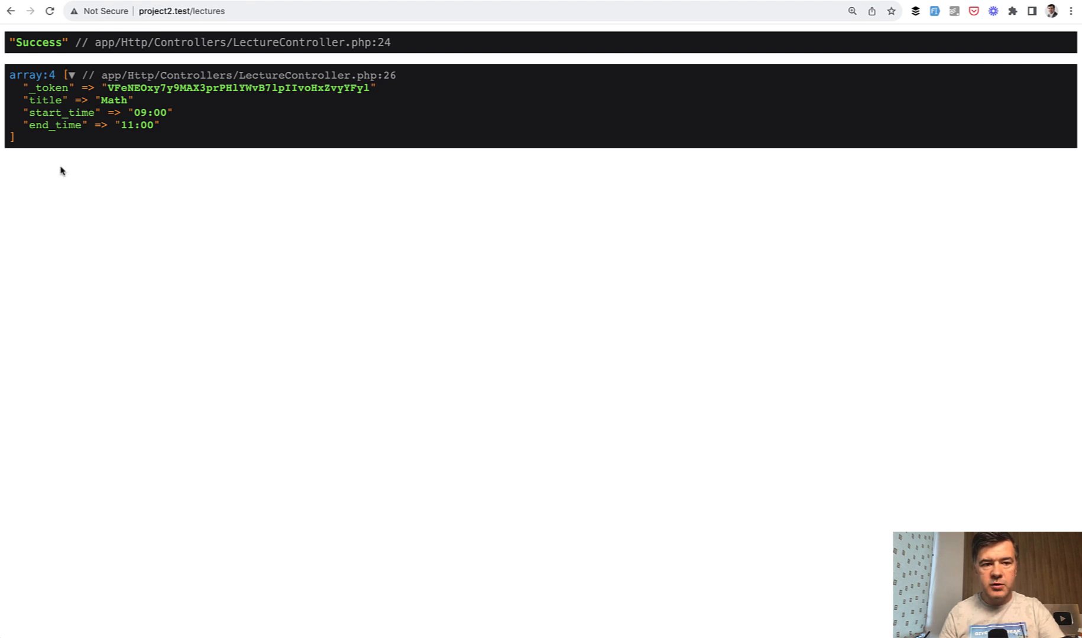
mouse_move(182, 81)
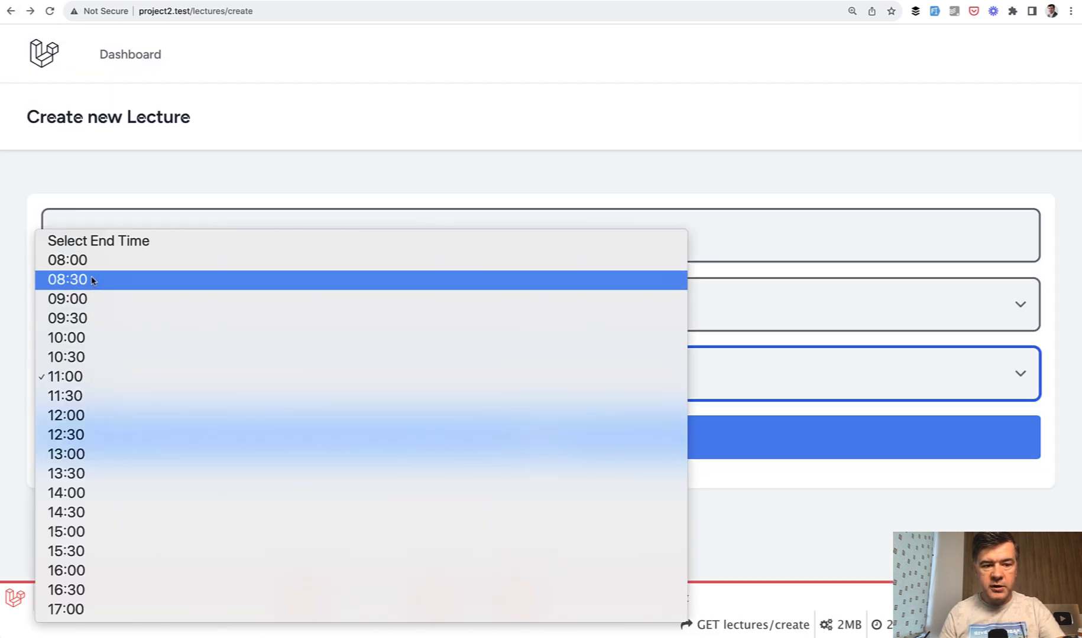
left_click(67, 279)
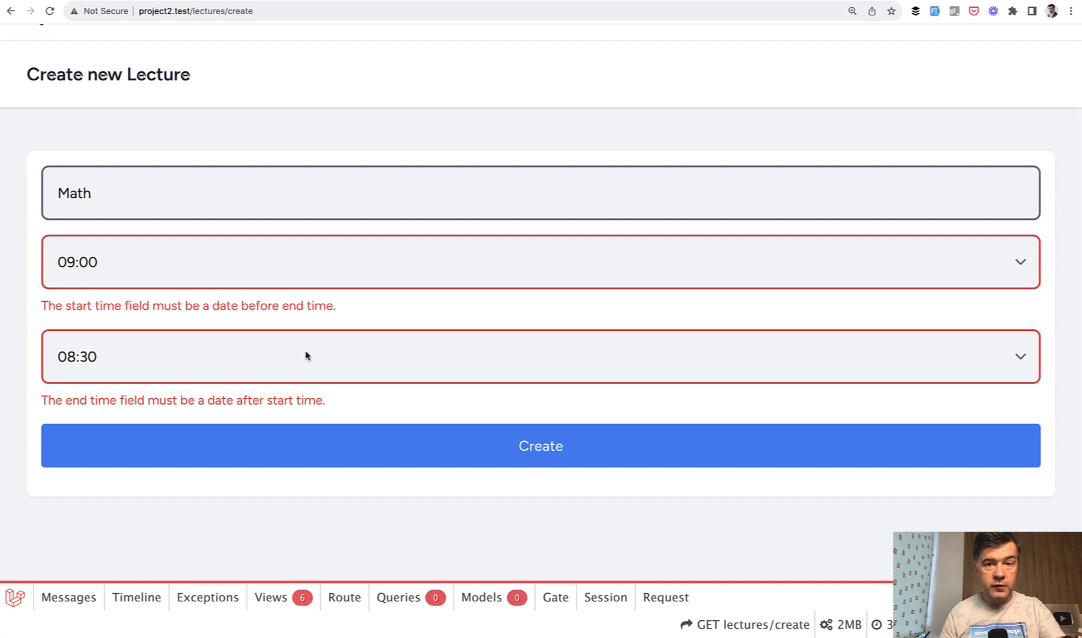
mouse_move(239, 368)
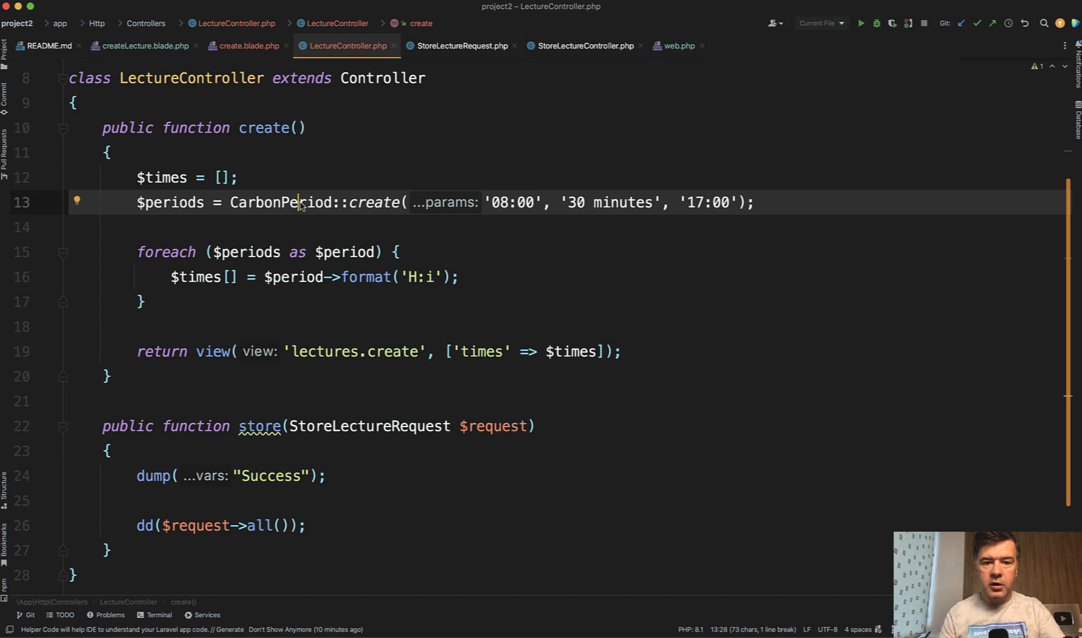
- Inspect the CarbonPeriod::create call producing 30-minute slots from 08:00 to 17:00 in LectureController
left_click(293, 228)
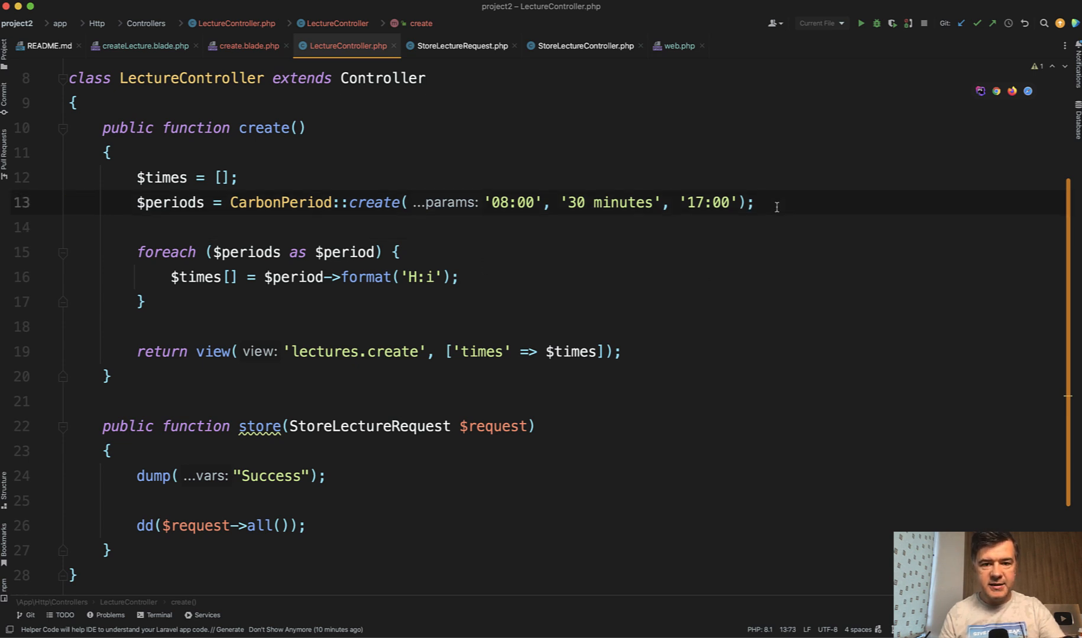
left_click(498, 203)
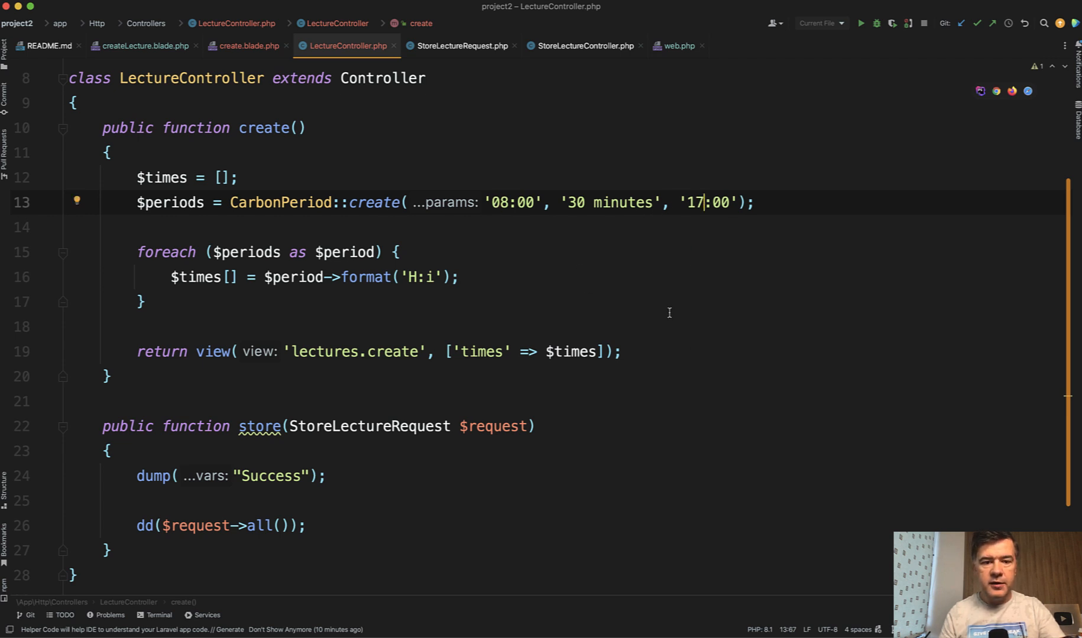
mouse_move(680, 314)
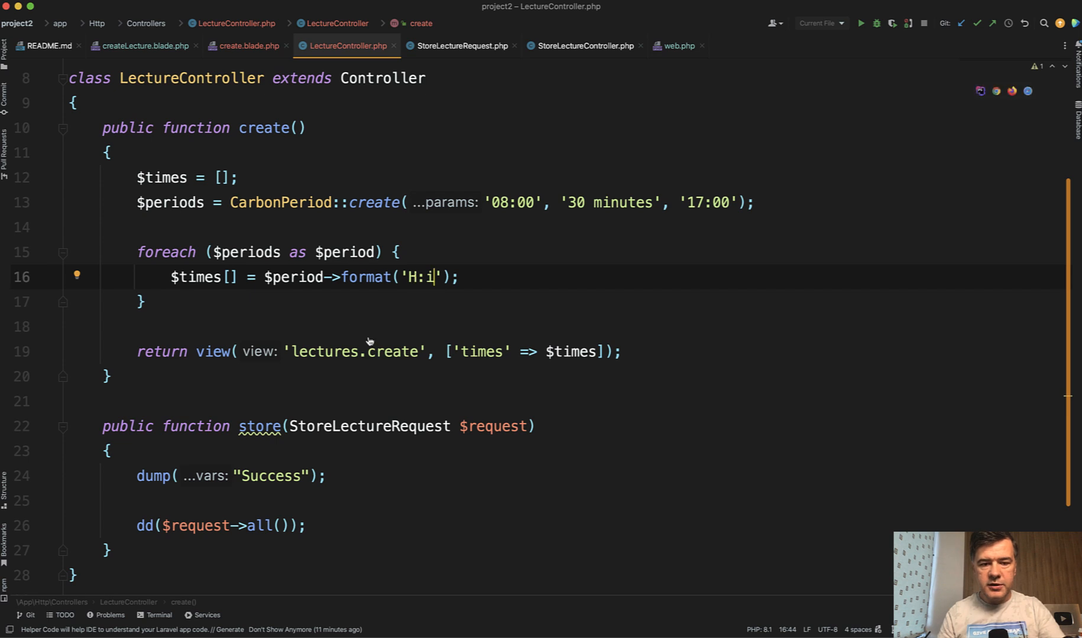
- View create.blade.php and highlight $time in the start_time select's option tag
left_click(247, 46)
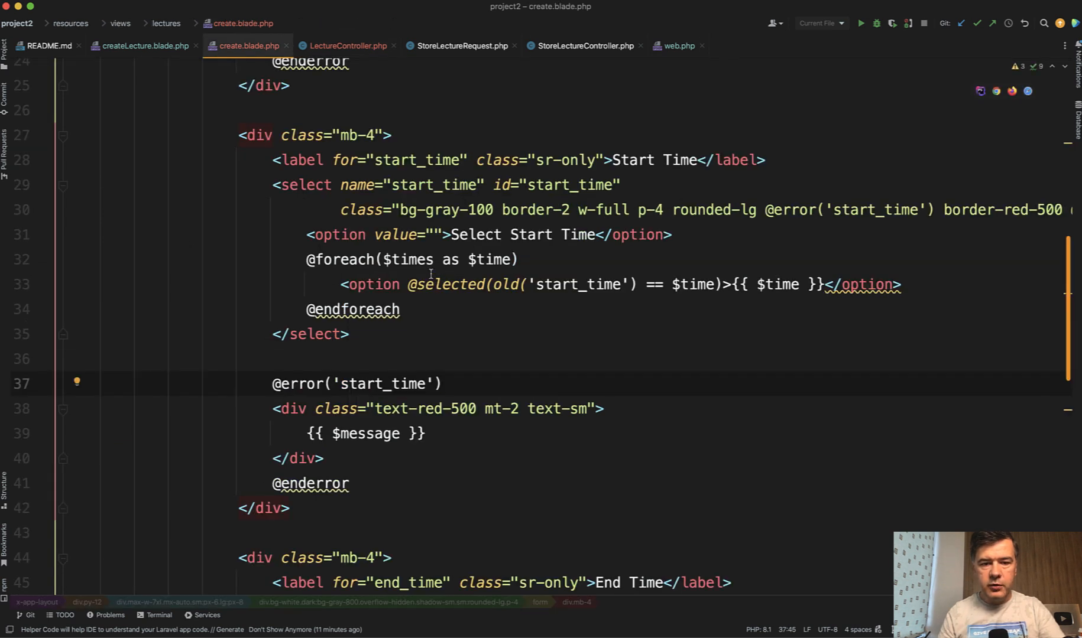
double_click(412, 259)
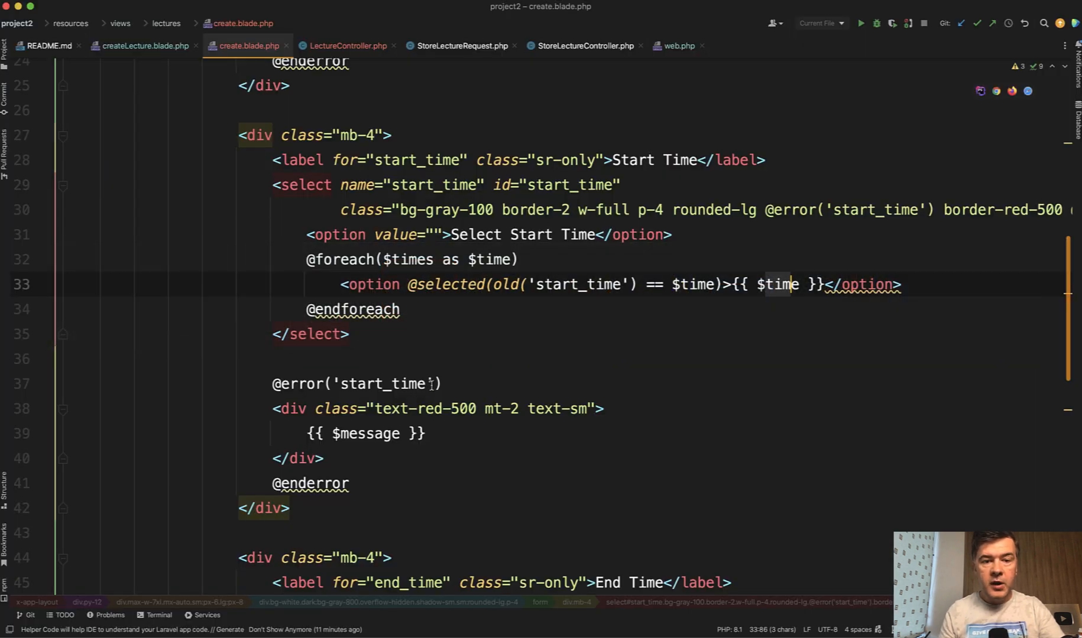
- Return to LectureController.php, where create() passes $times to the lectures.create view
left_click(345, 45)
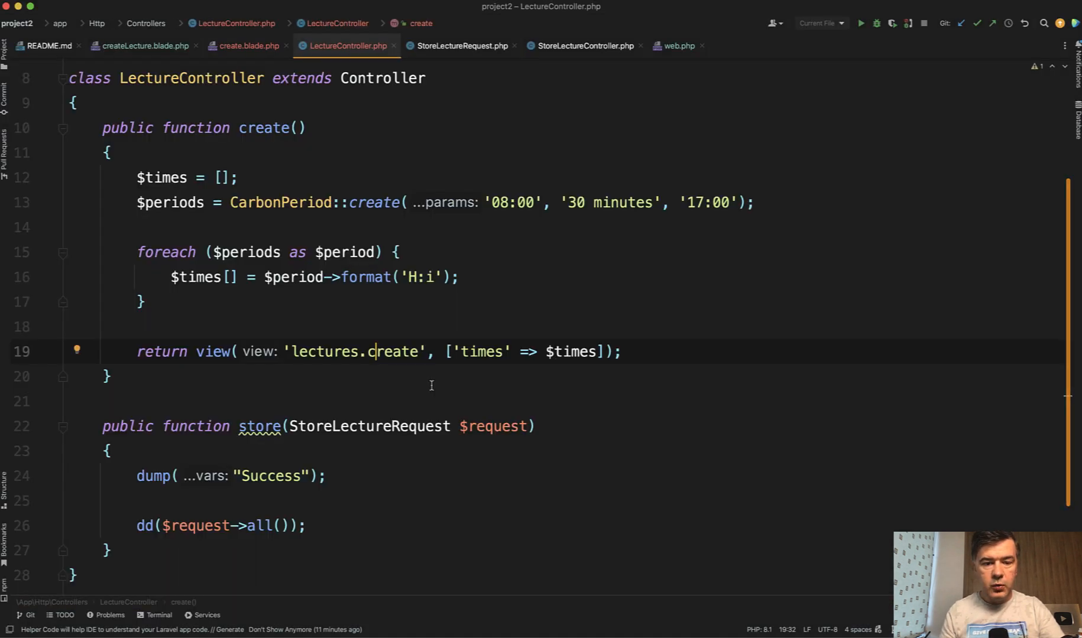
mouse_move(368, 426)
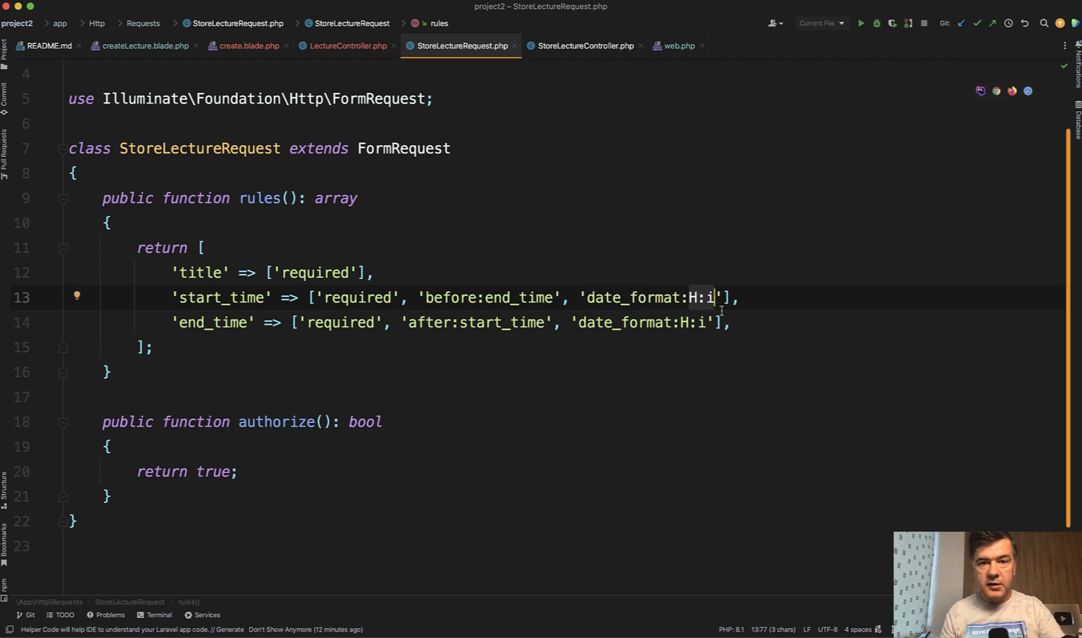
- Delete 'after:start_time' from the end_time rules in StoreLectureRequest, then switch to Chrome
left_click(345, 46)
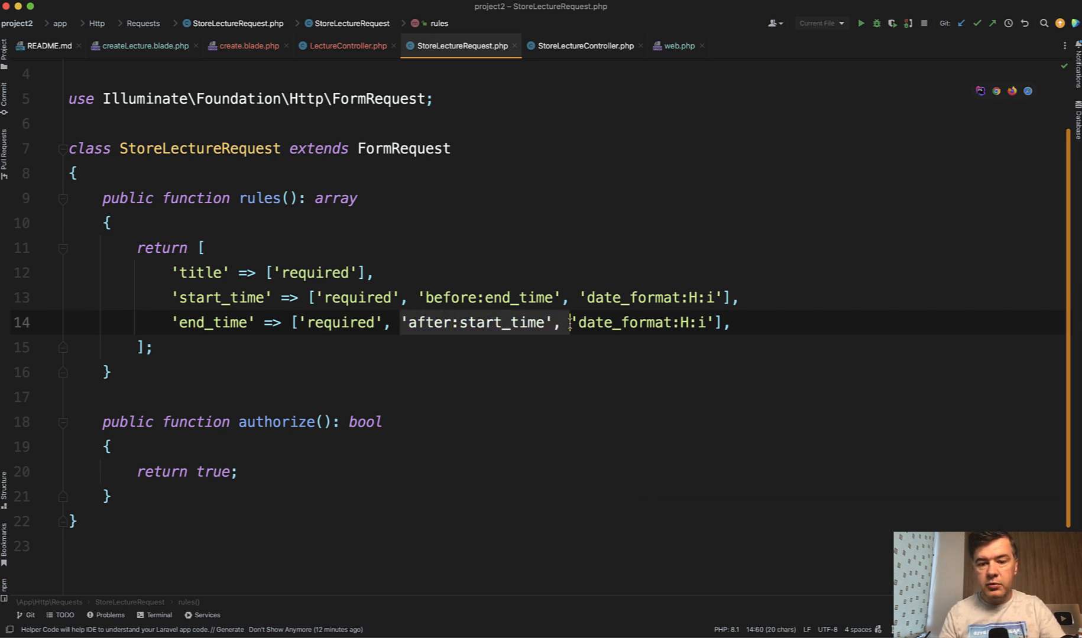
key("cmd+tab")
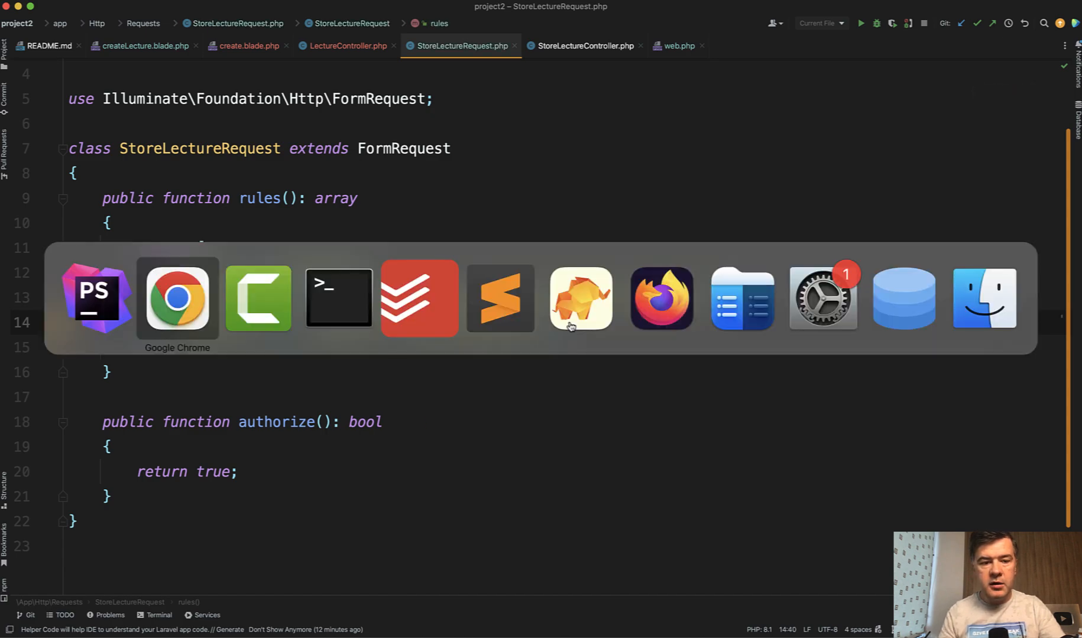
left_click(177, 298)
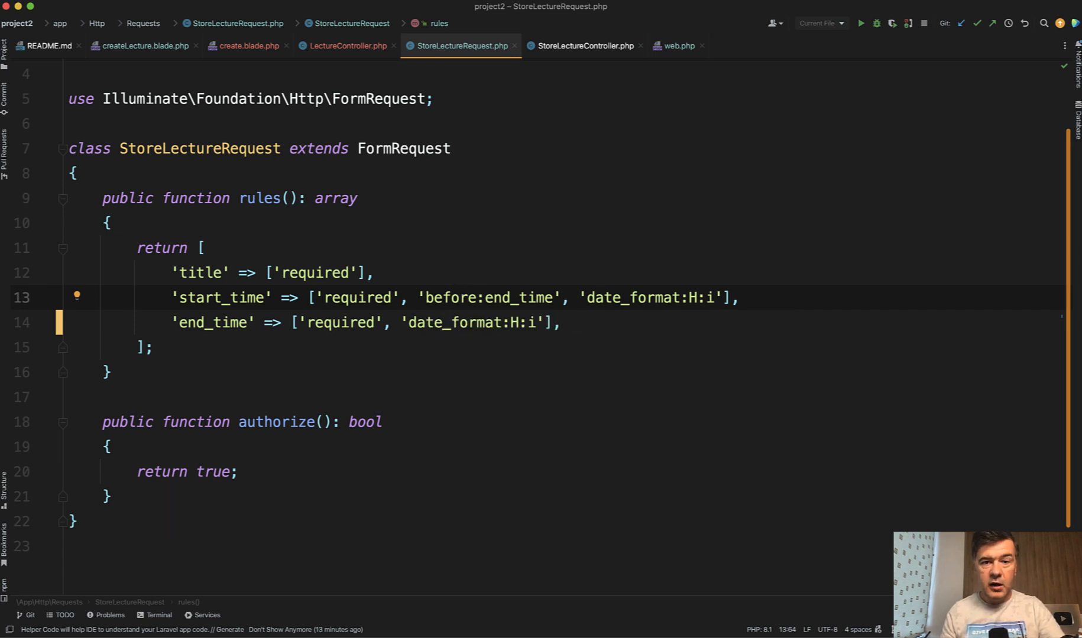
left_click(344, 46)
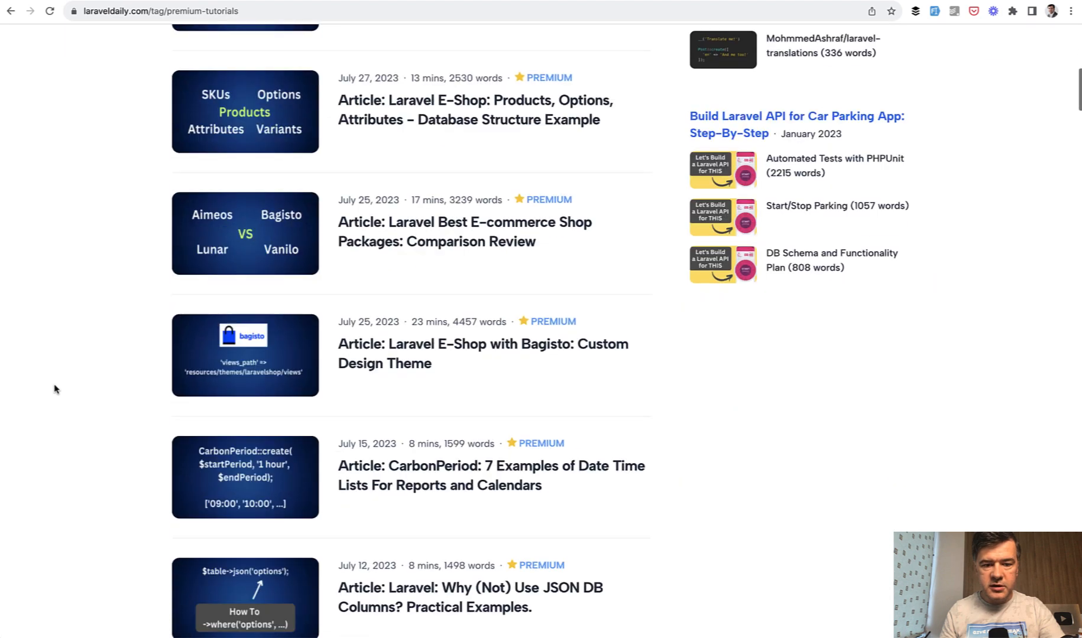
- Open the 'CarbonPeriod: 7 Examples of Date Time Lists' article and scroll to Example 2
scroll("down", 3)
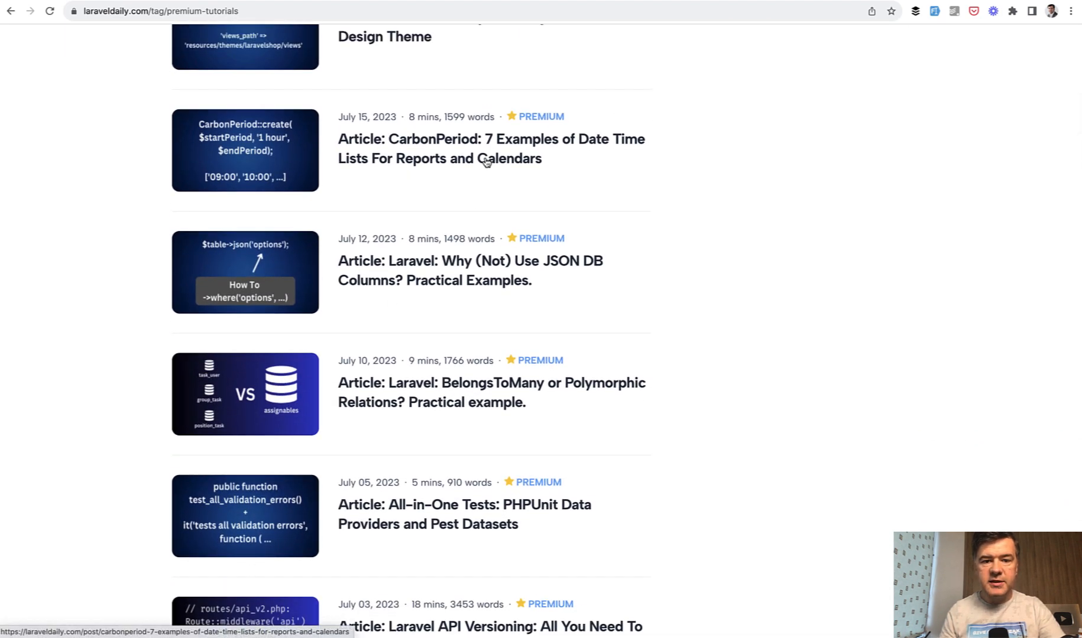
left_click(490, 148)
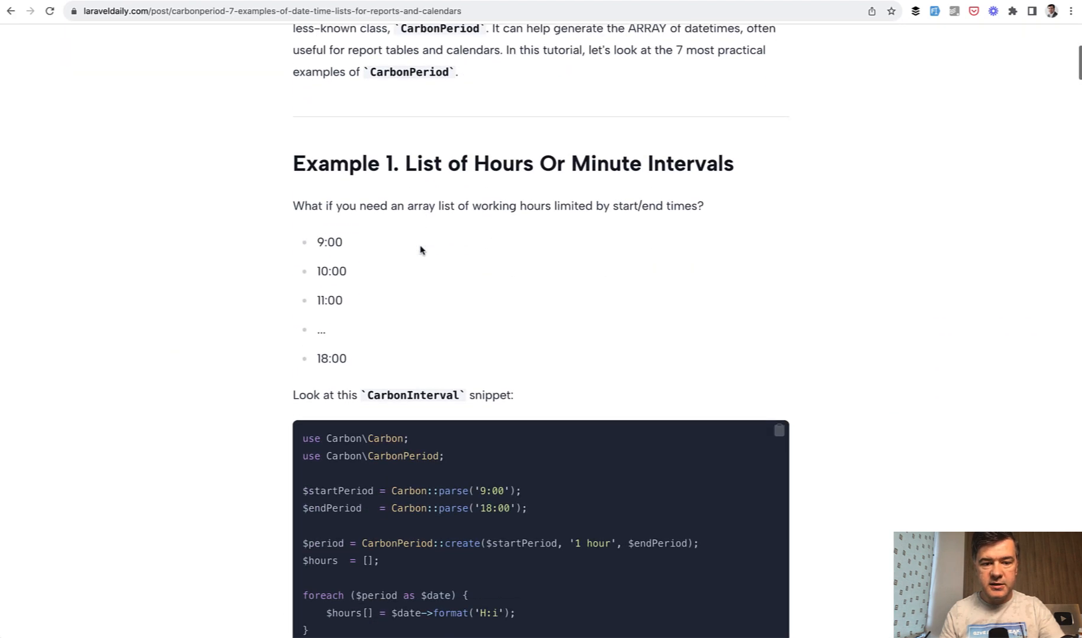
scroll("down", 3)
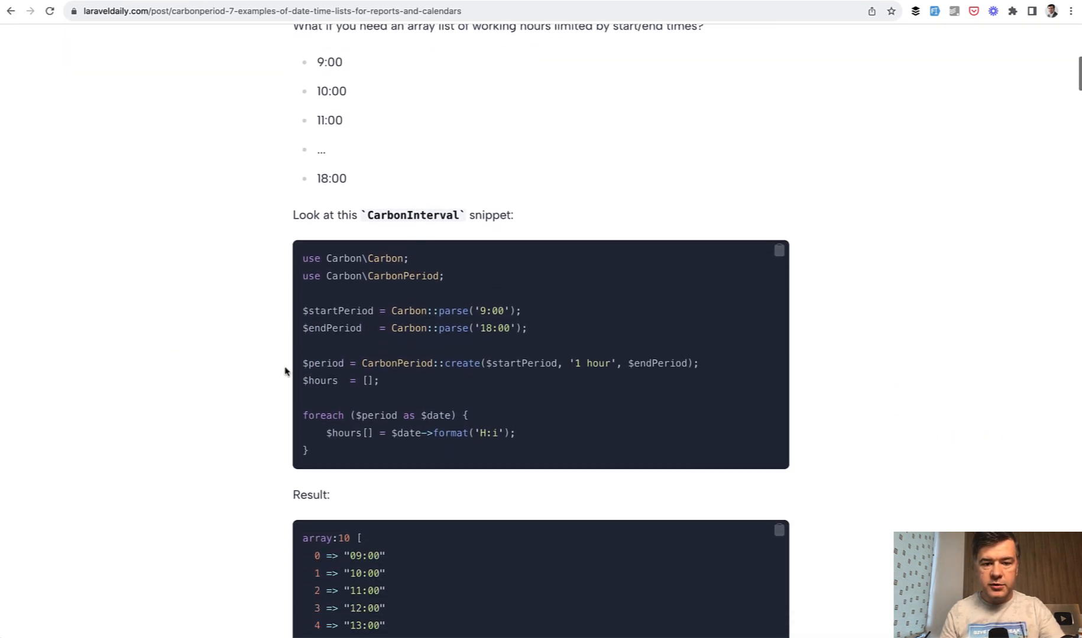
scroll("down", 3)
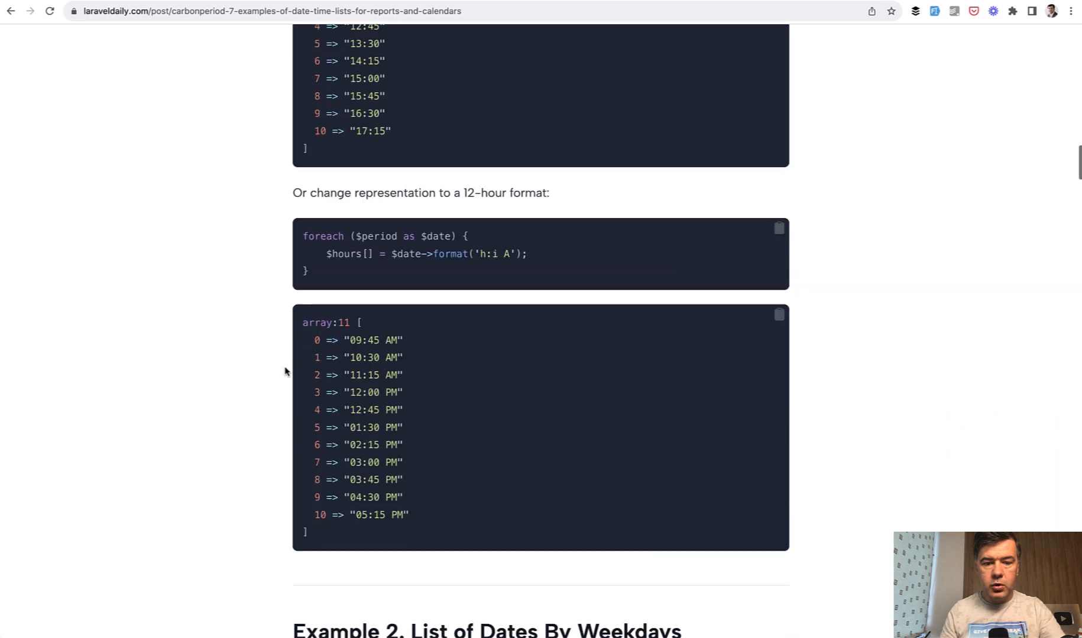
scroll("down", 3)
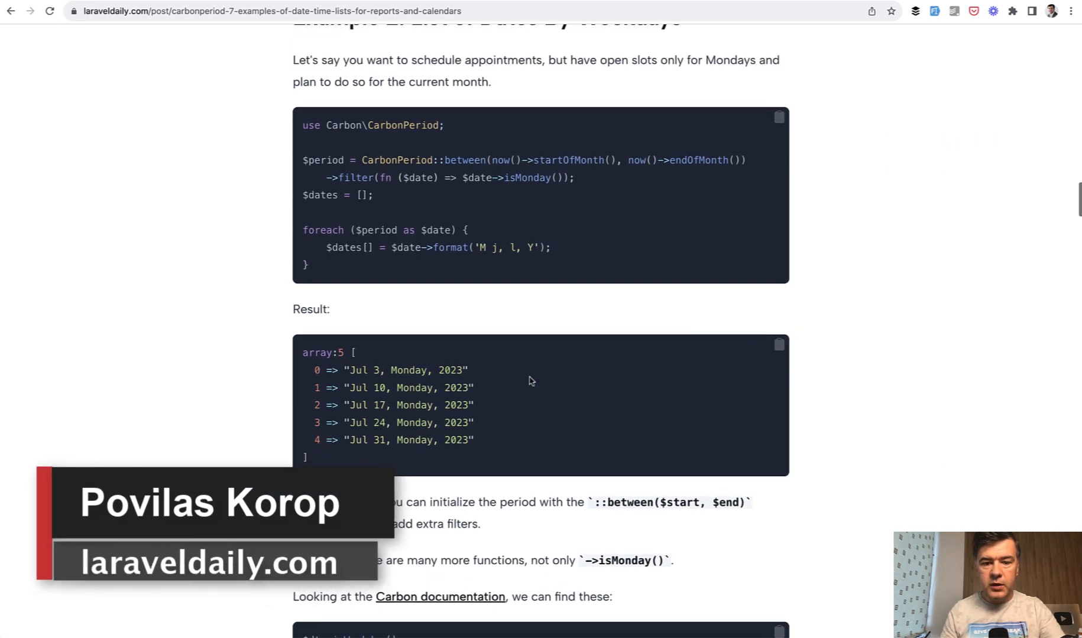